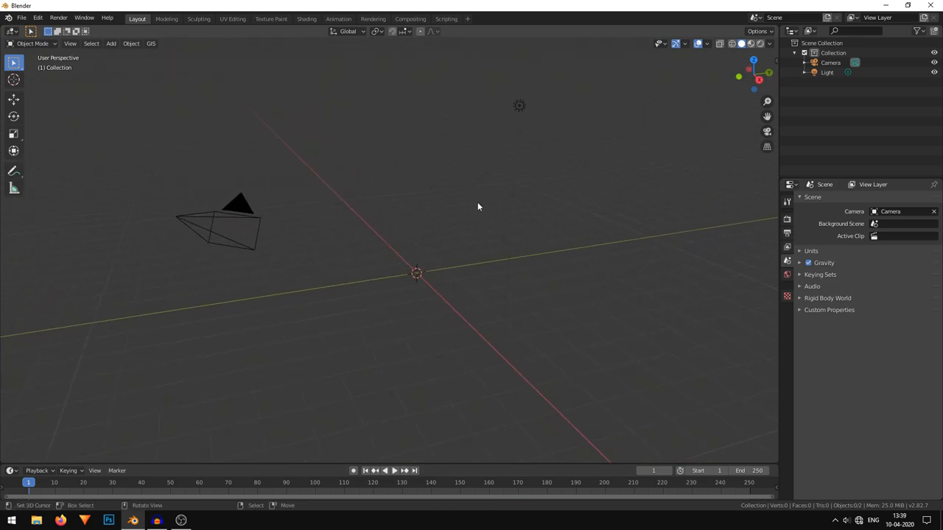
- Add a monkey head mesh at the scene centre
left_click(111, 43)
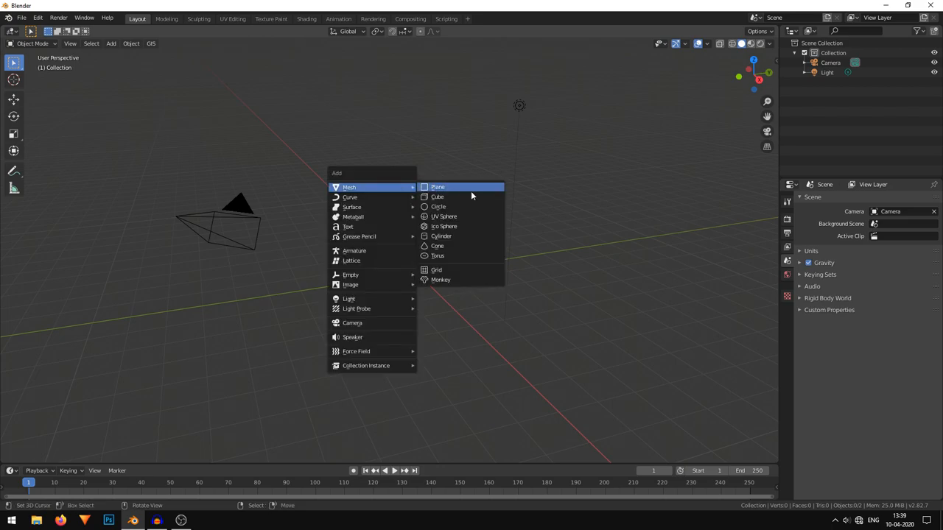
left_click(440, 280)
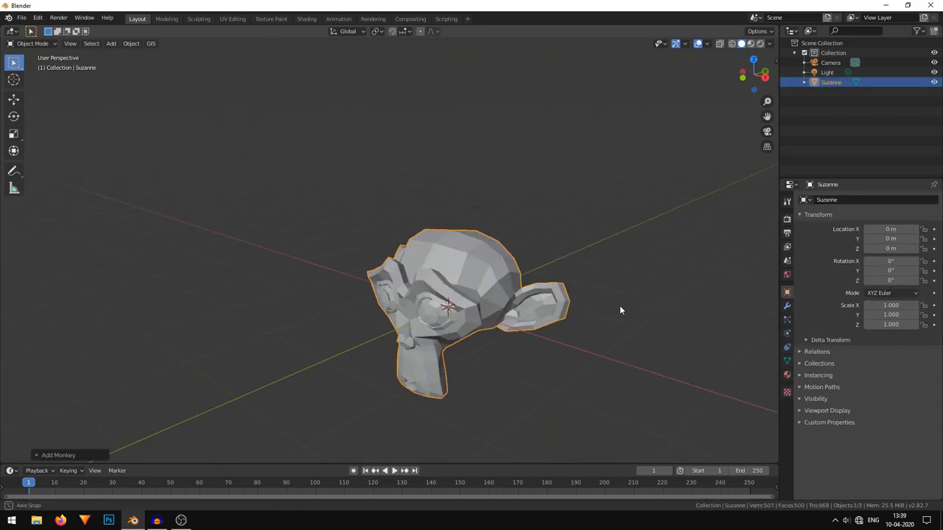
left_click_drag(621, 310, 489, 296)
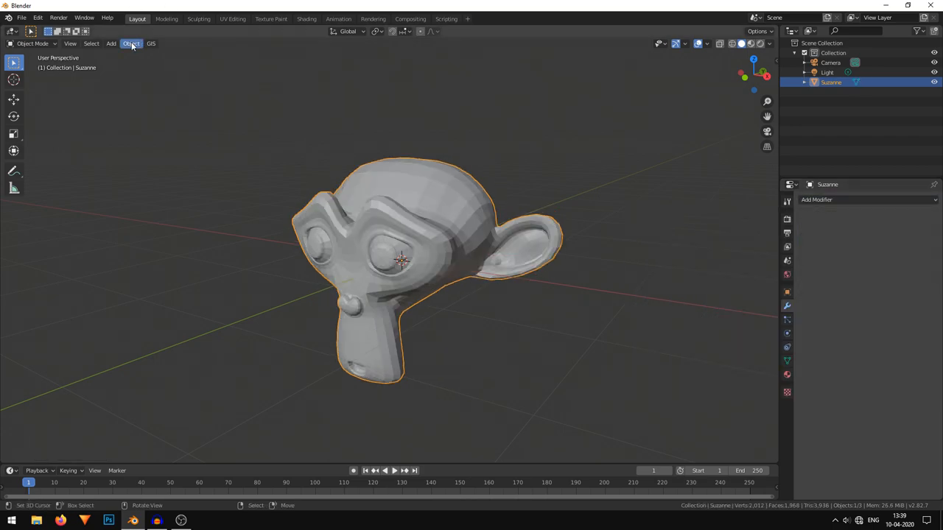
- Give the monkey head smooth shading and face it from the front
left_click(131, 44)
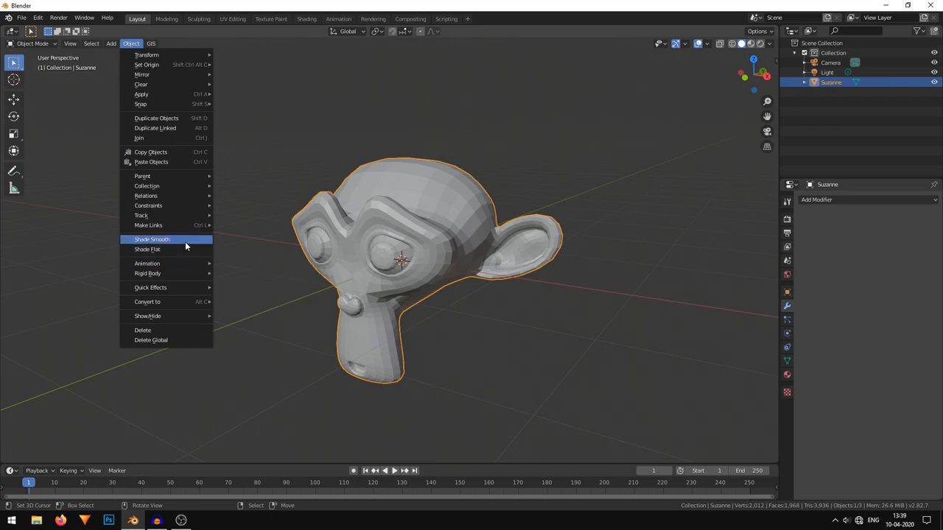
left_click(152, 239)
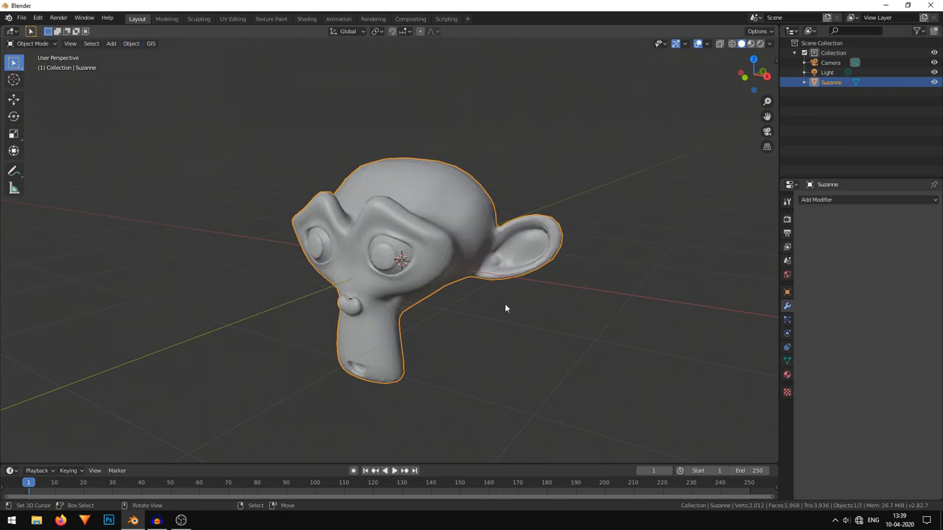
left_click_drag(506, 308, 419, 345)
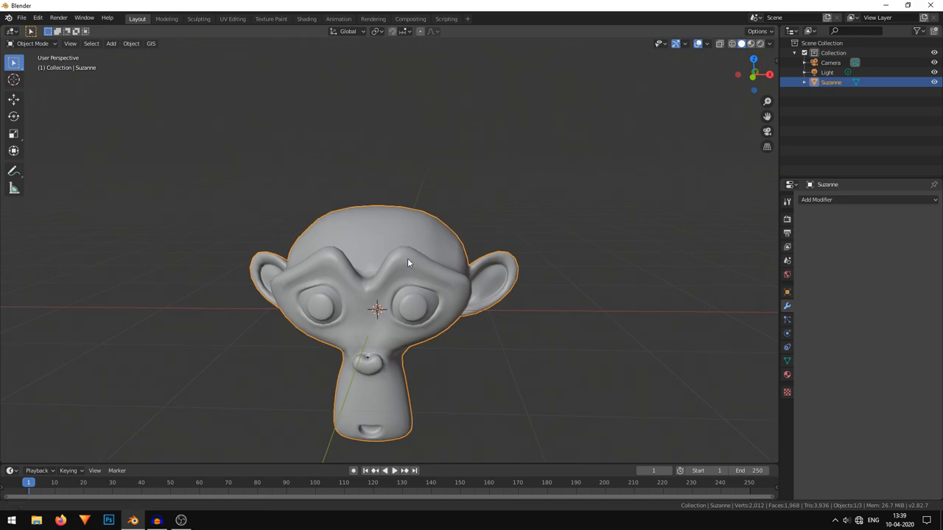
- Add a flat plane and ready it to be moved above the monkey head
left_click(110, 43)
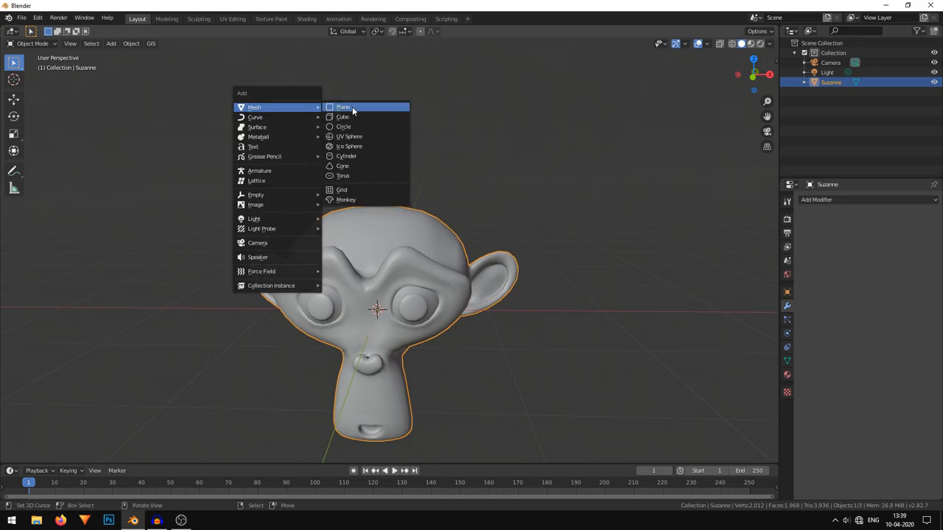
left_click(343, 107)
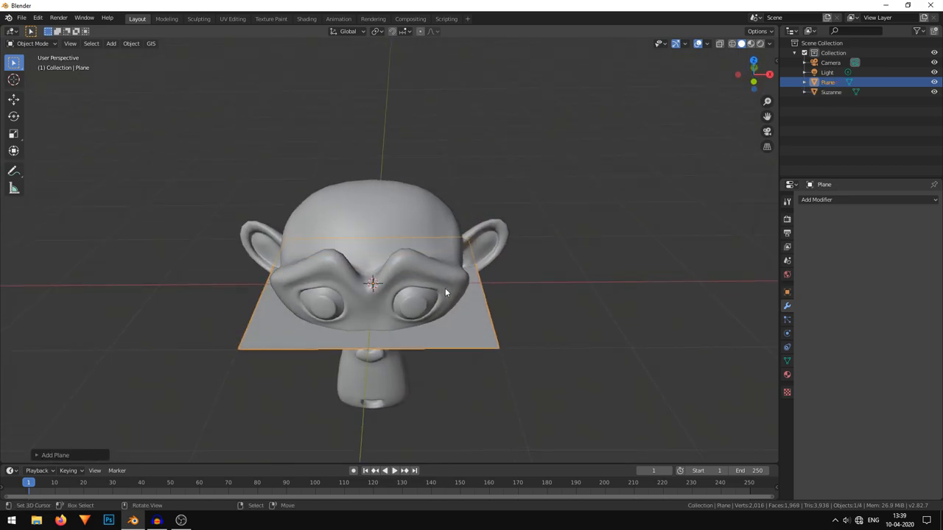
left_click(13, 99)
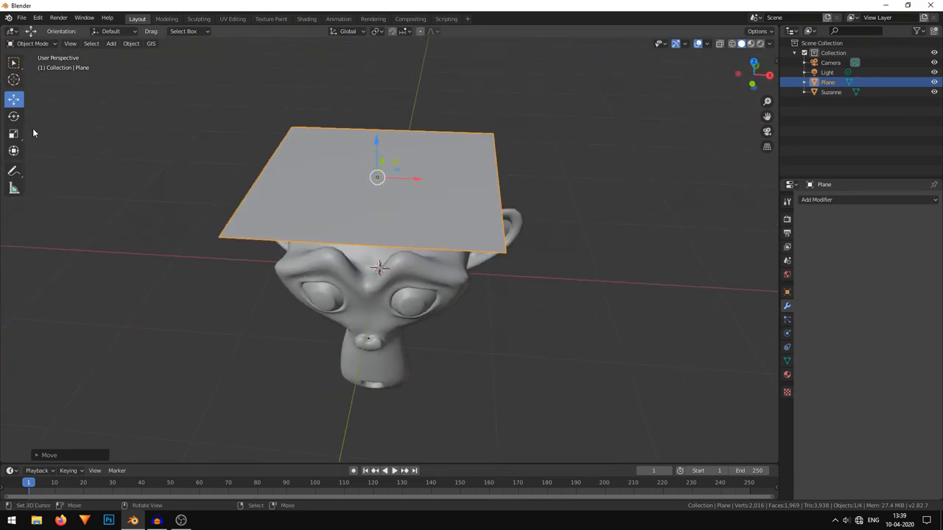
mouse_move(13, 134)
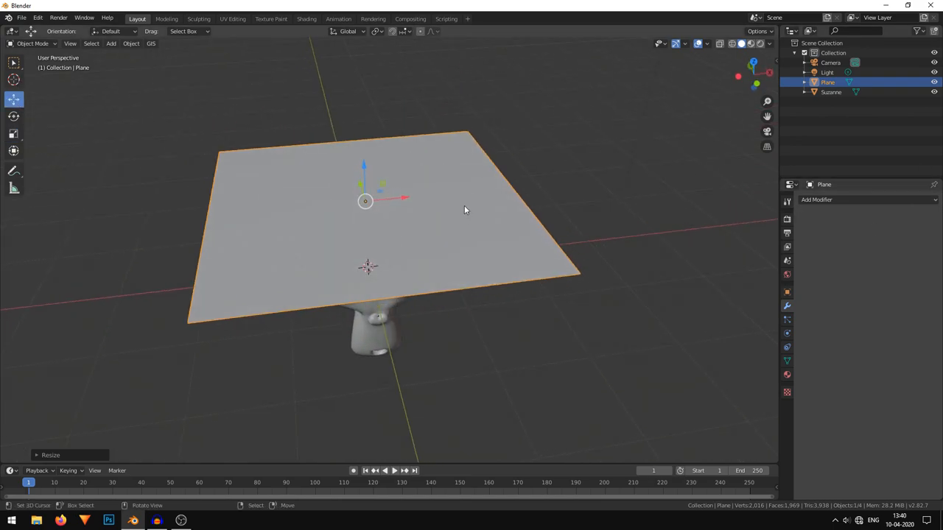
- Give the plane a Simple Subdivision Surface modifier at level 5 and apply it permanently
left_click(840, 200)
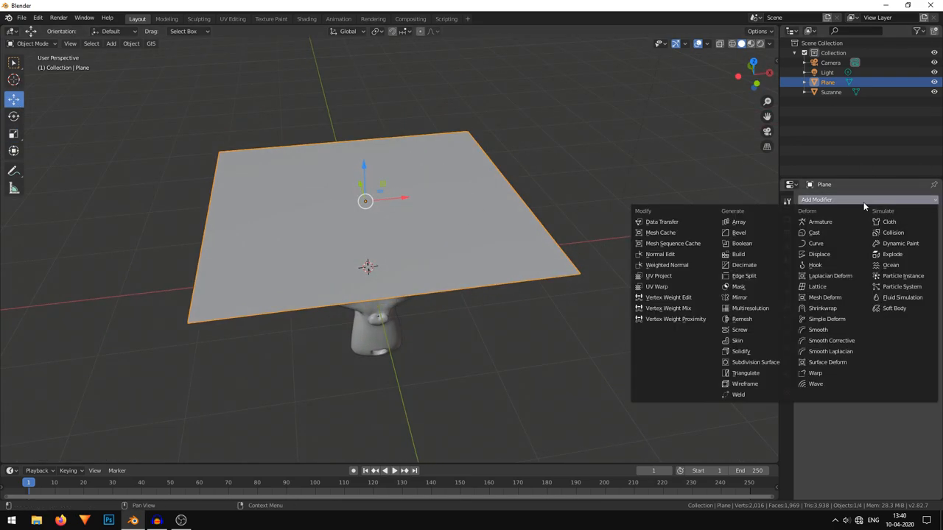
left_click(755, 362)
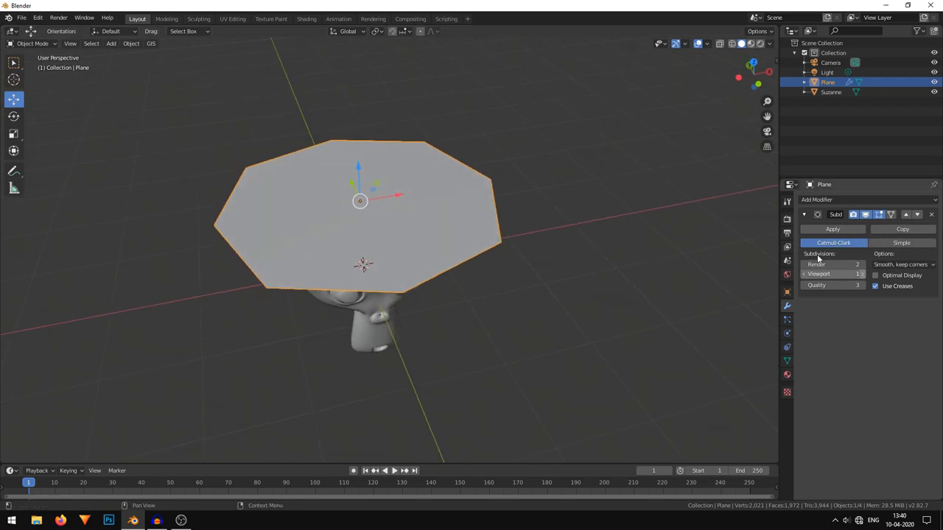
left_click(901, 243)
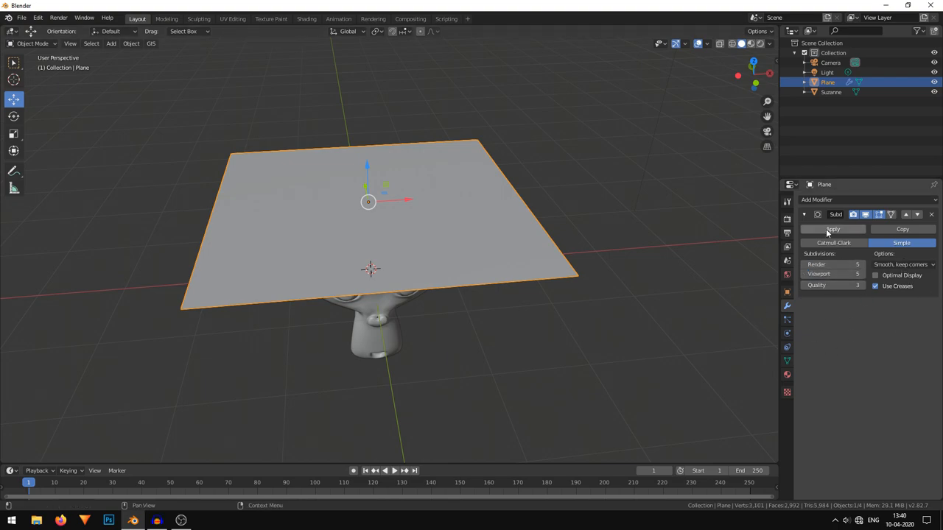
left_click(832, 229)
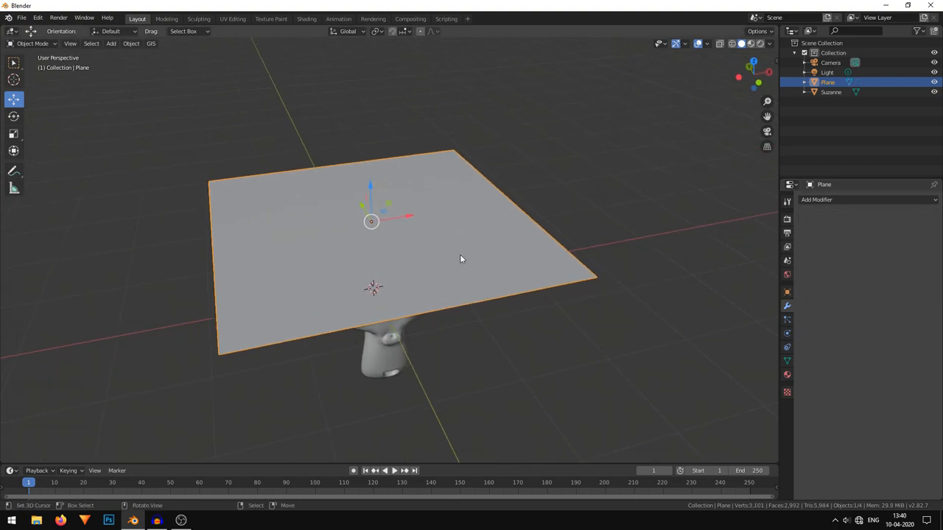
key("Tab")
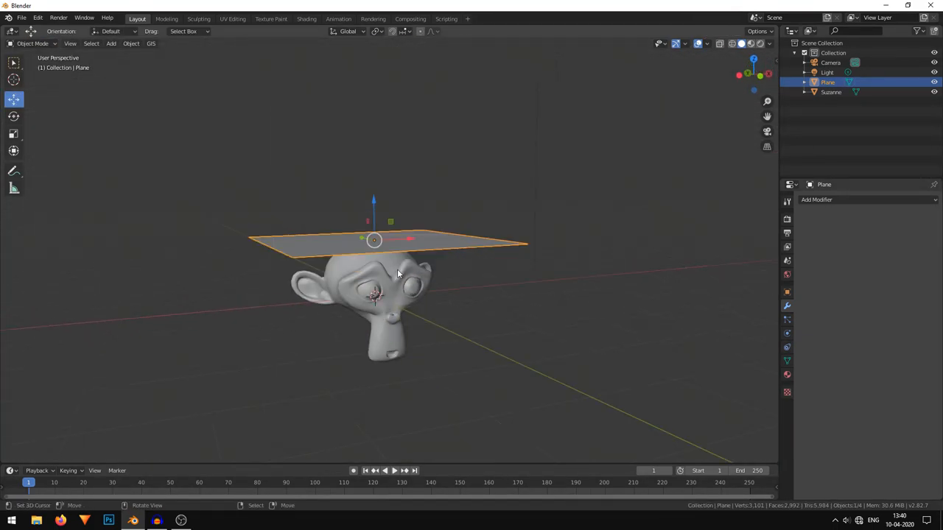
- Give the monkey head a new material with Metallic 1 and lowered Specular and Roughness
left_click(375, 295)
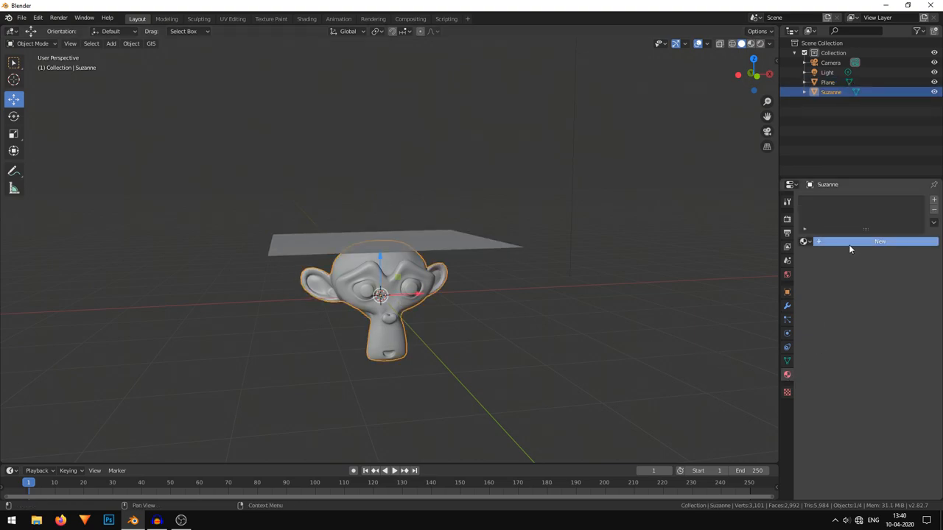
left_click(879, 242)
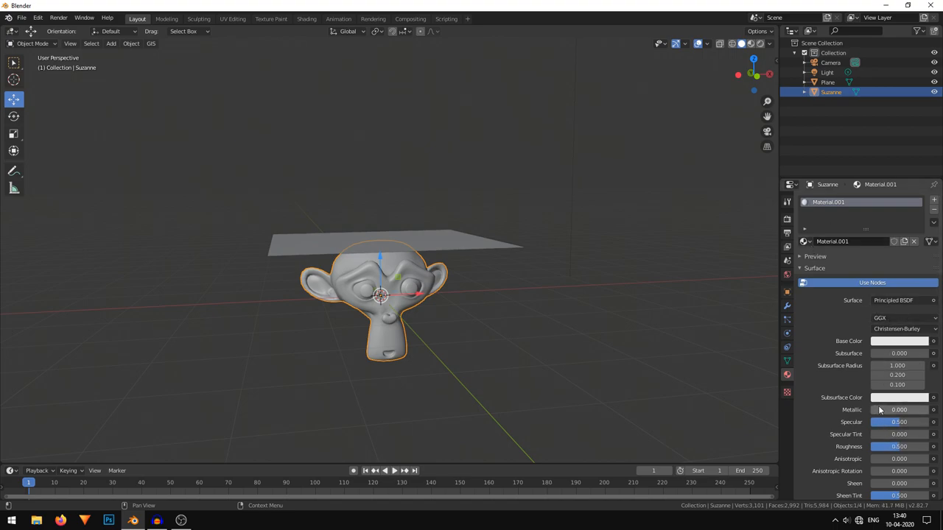
left_click(898, 410)
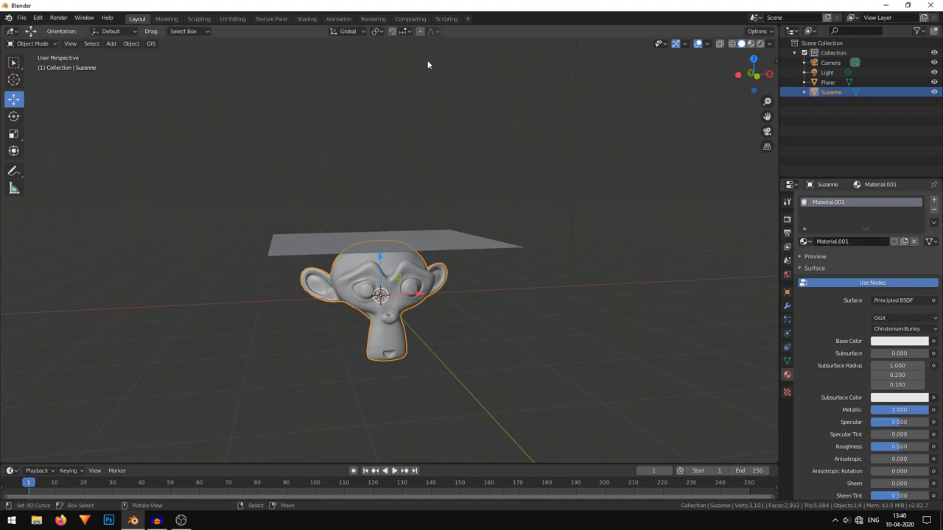
left_click_drag(427, 65, 535, 329)
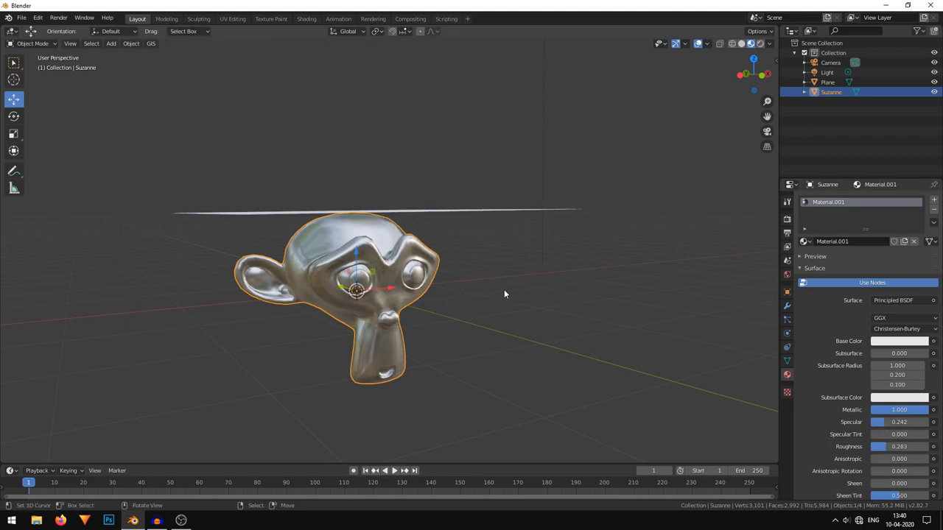
left_click_drag(505, 295, 472, 331)
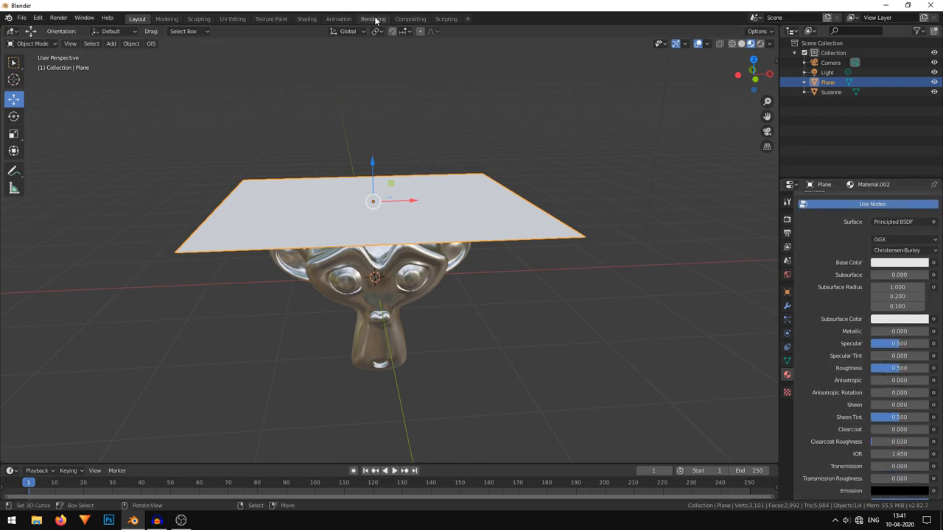
- In the Shading workspace, feed a Checker Texture into a ColorRamp on the plane's material with Scale 20
left_click(307, 18)
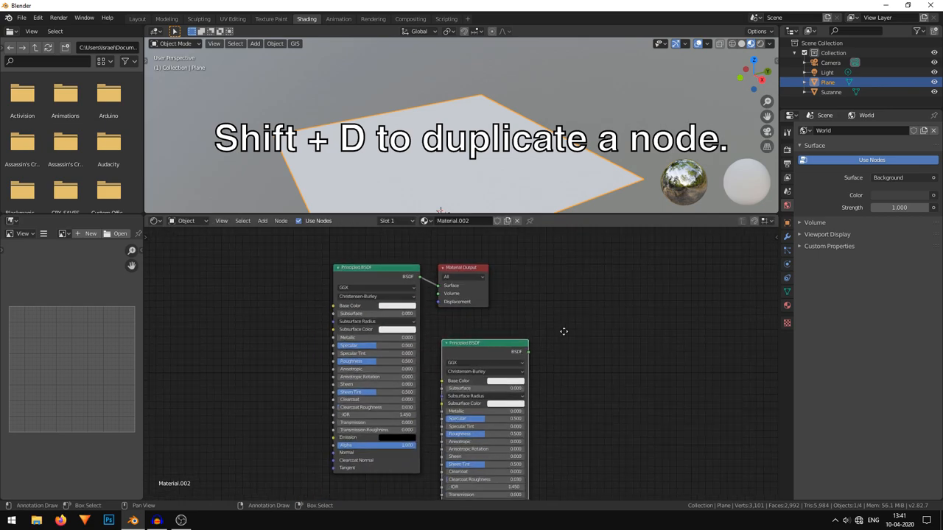
left_click(397, 306)
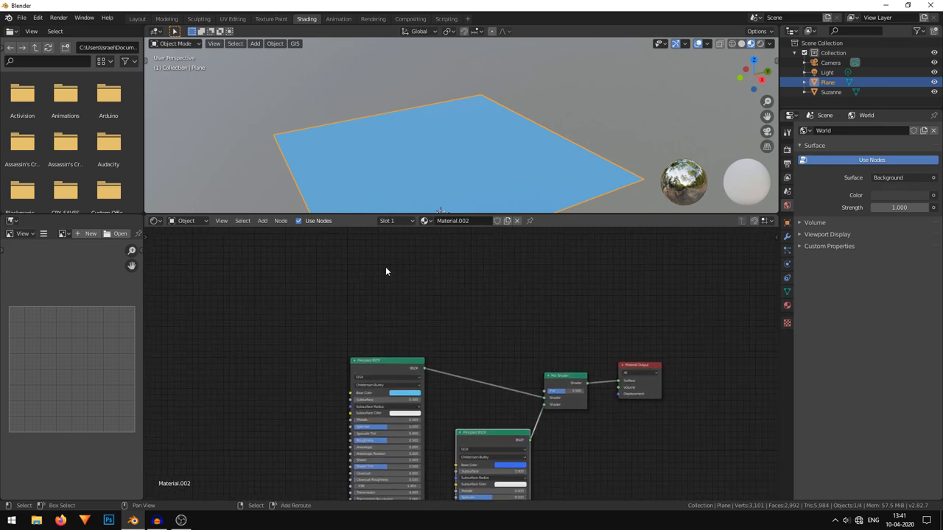
left_click(262, 220)
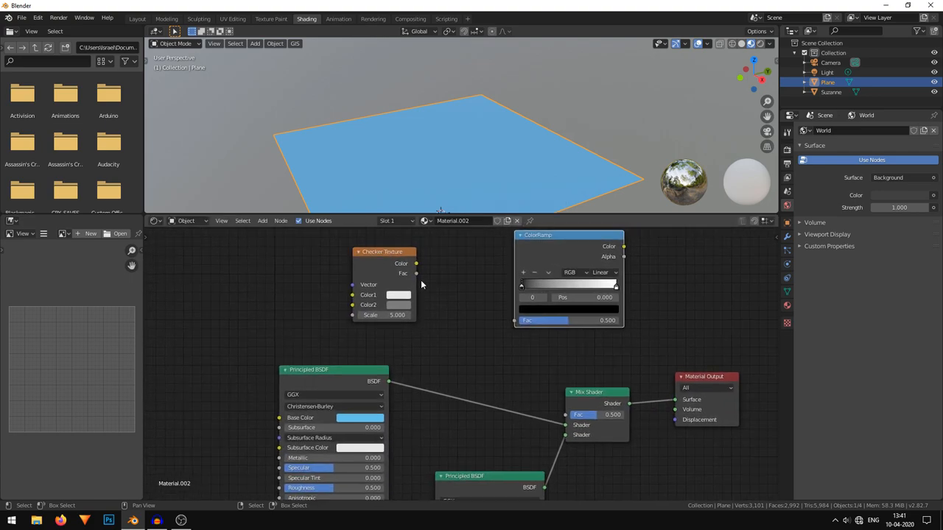
left_click_drag(417, 263, 523, 320)
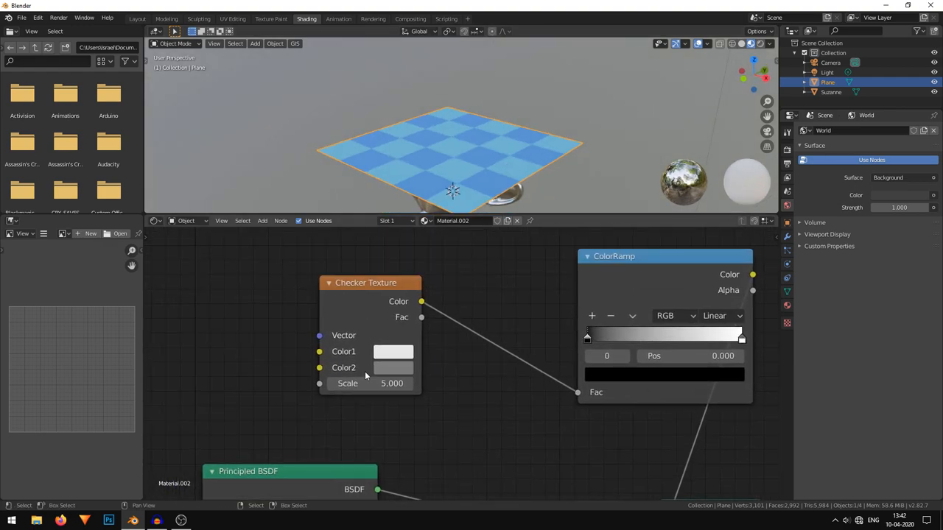
type("20")
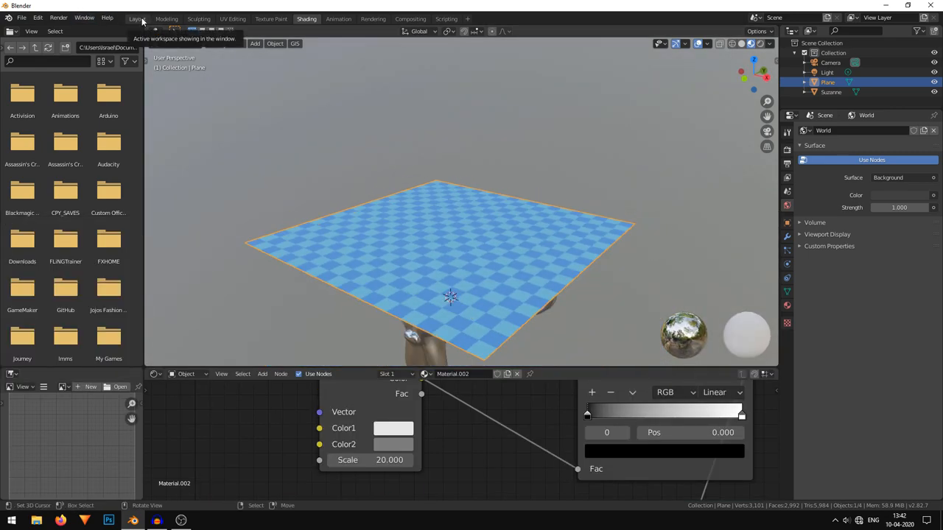
- Back in the Layout workspace, give the monkey head a physics modifier so the cloth can hit it
left_click(137, 19)
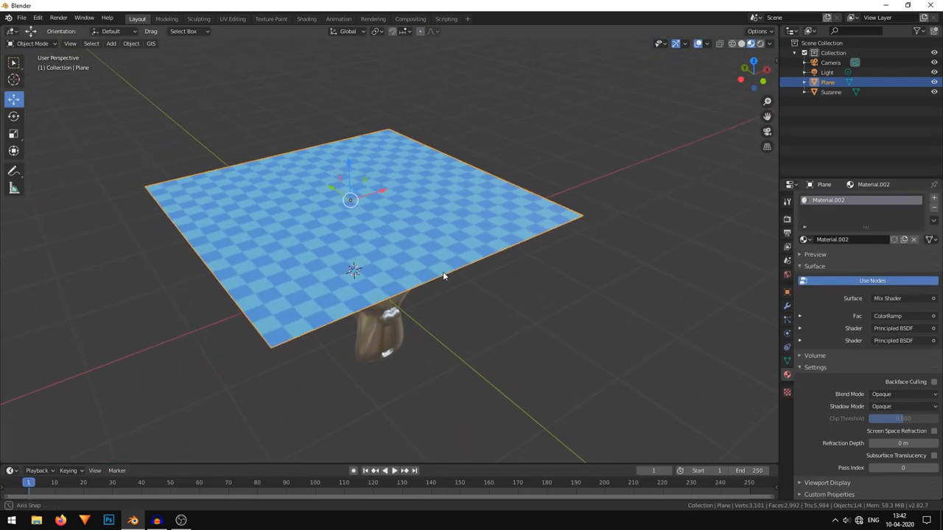
left_click_drag(442, 276, 467, 298)
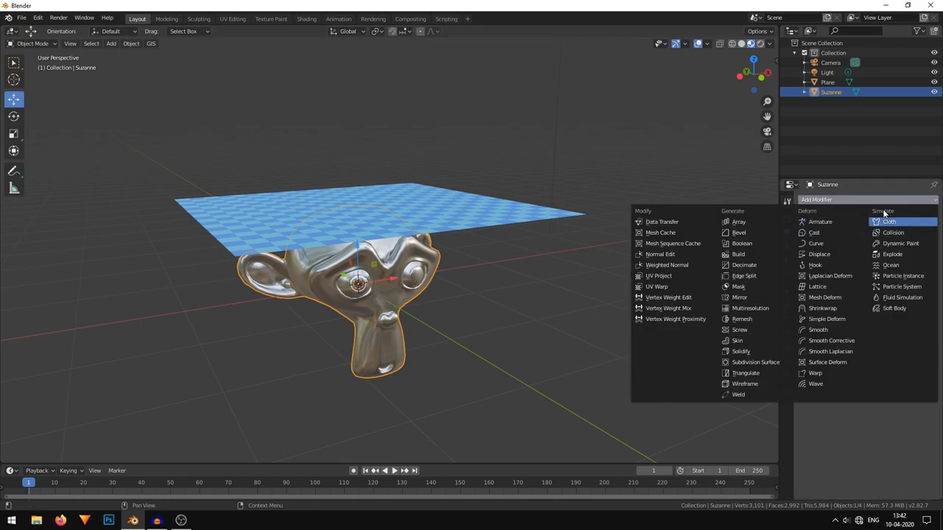
left_click(893, 233)
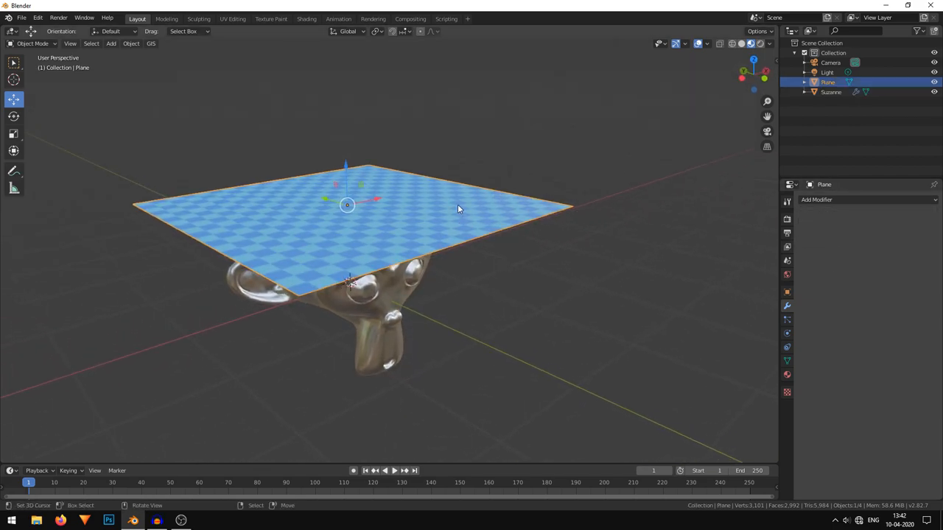
- Make the plane a simulated Cloth and play the animation so it drapes over the head
left_click(816, 200)
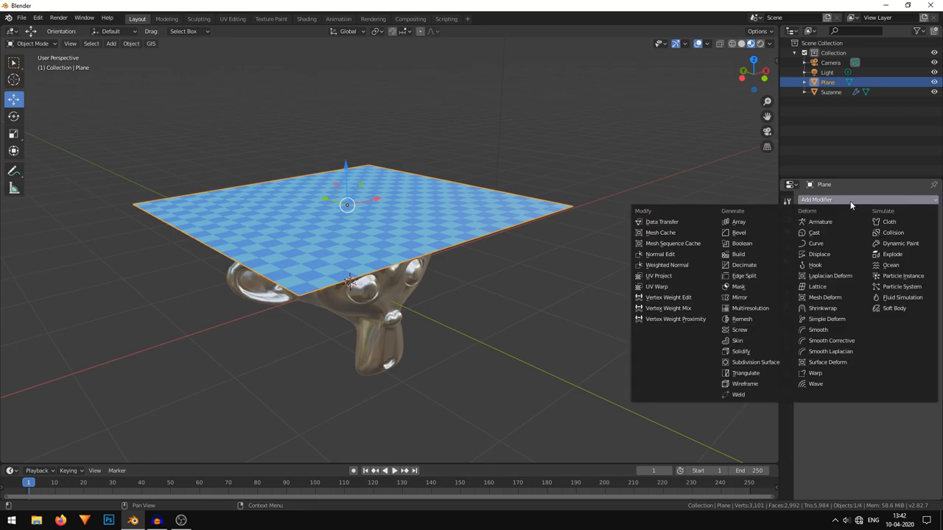
mouse_move(894, 233)
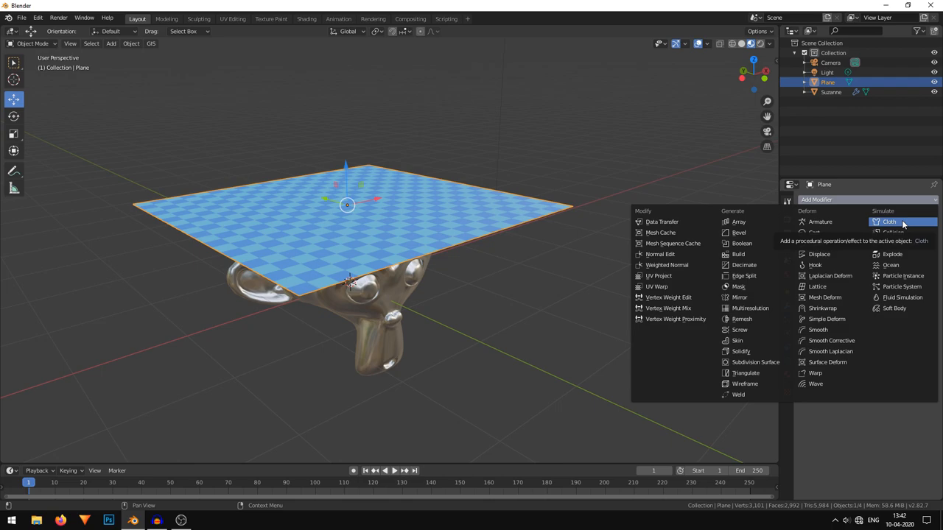
left_click(889, 222)
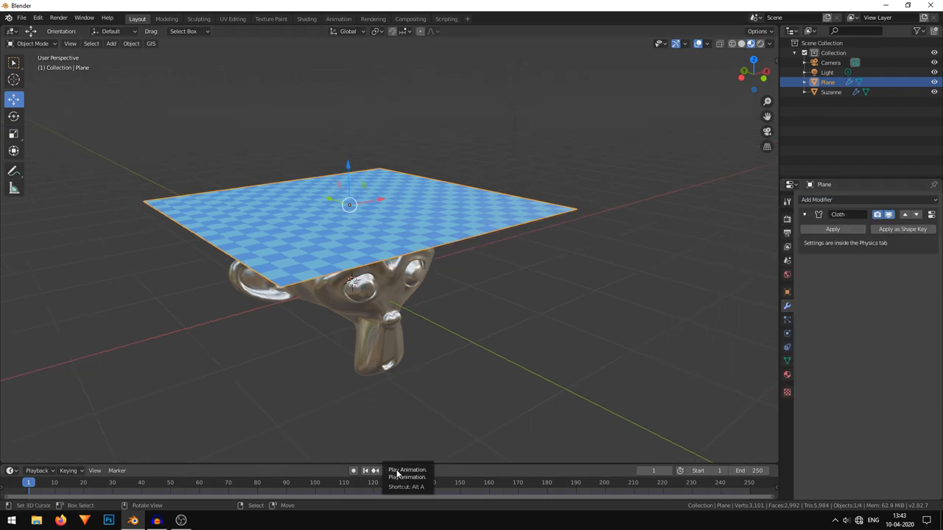
left_click(374, 471)
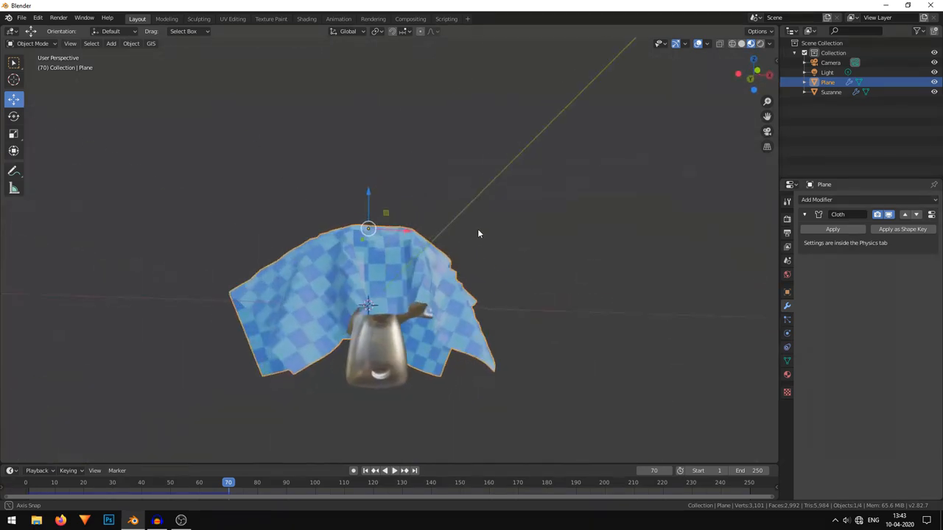
left_click_drag(479, 234, 411, 318)
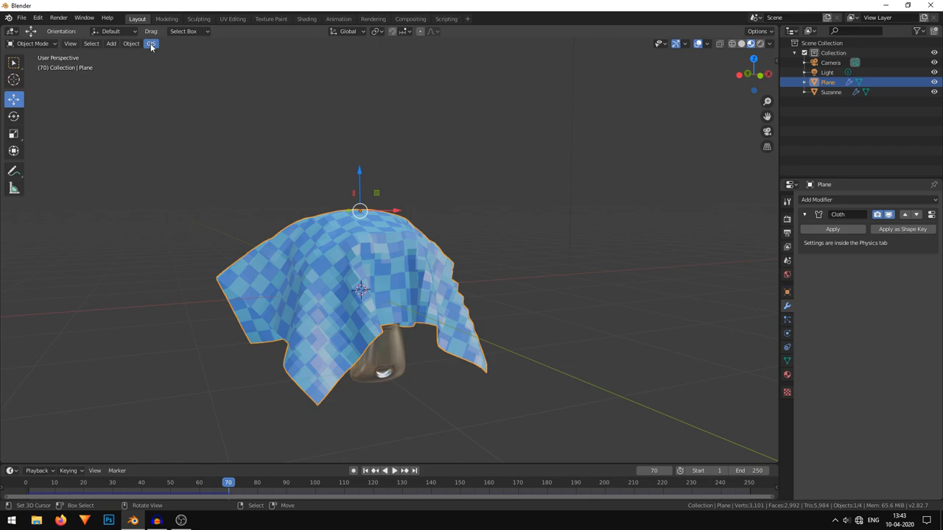
left_click(131, 43)
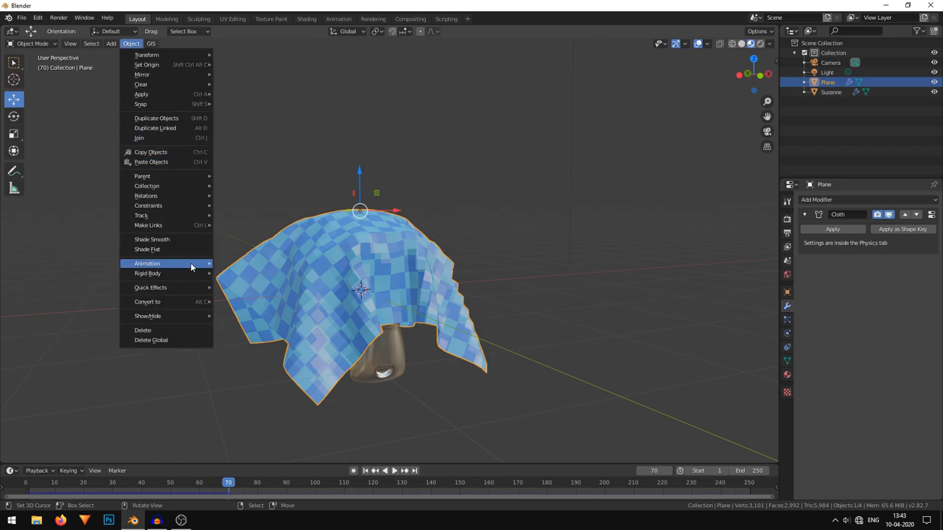
left_click(183, 243)
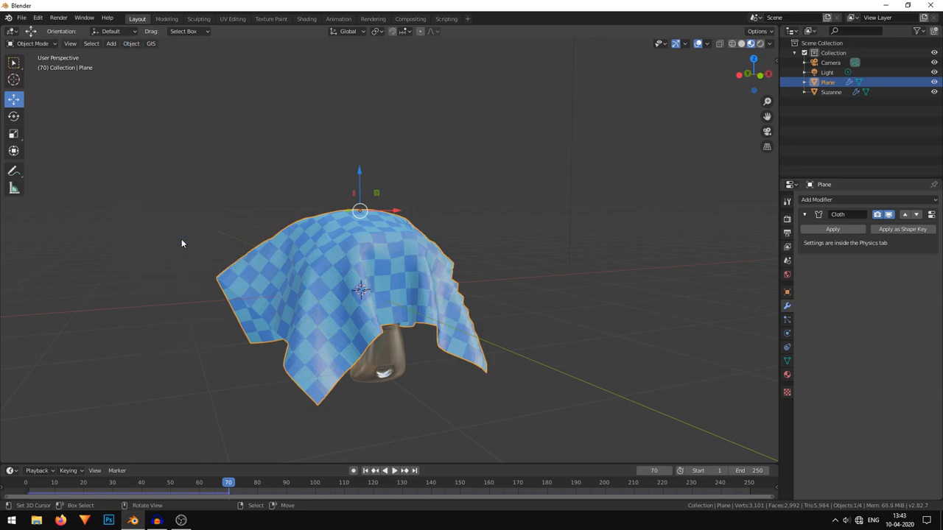
left_click(386, 470)
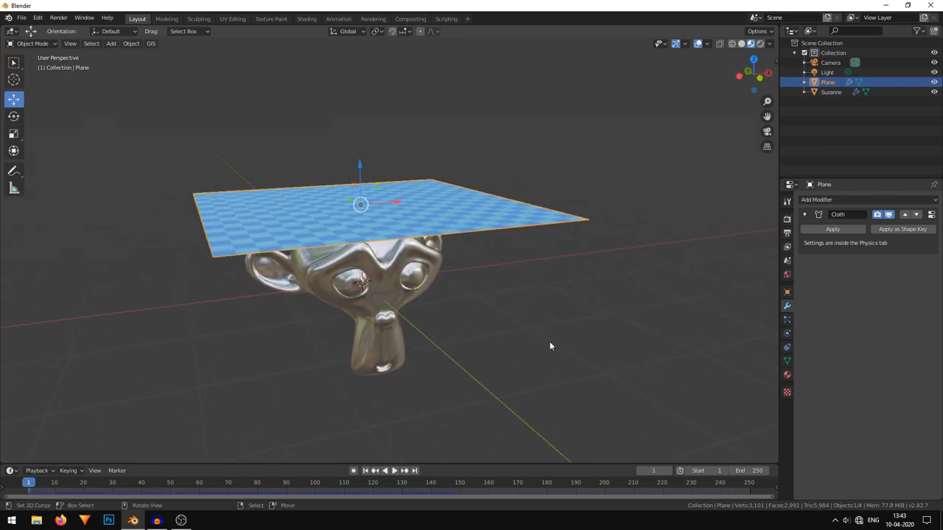
left_click(375, 471)
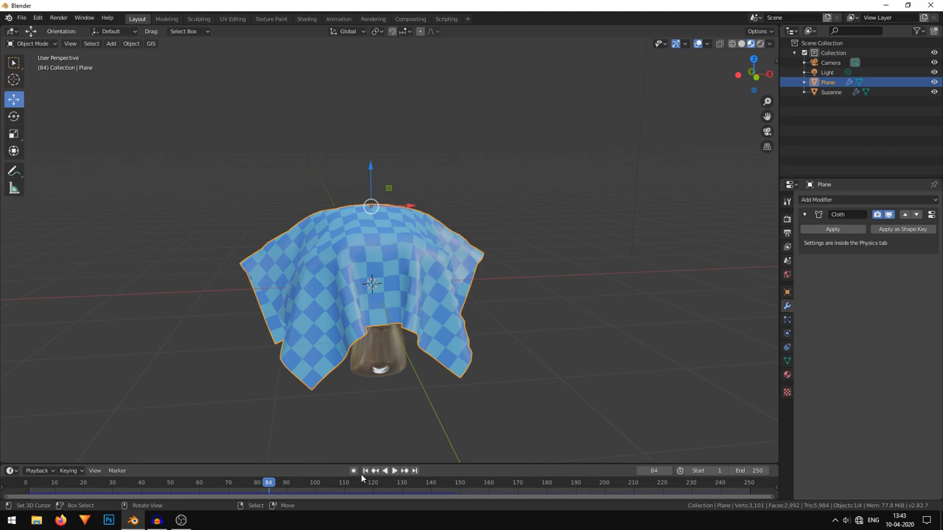
left_click(365, 470)
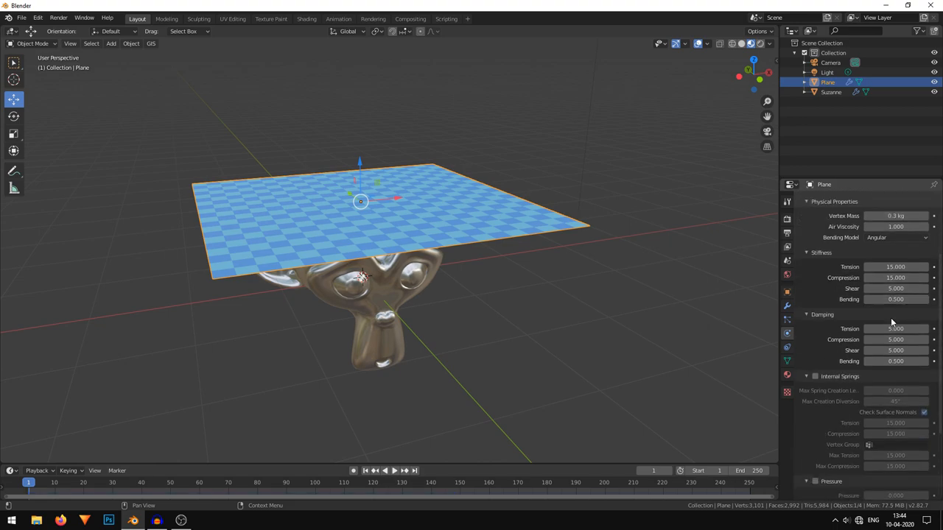
- Review the cloth's Collisions settings and replay the simulation from the start
scroll("down", 3)
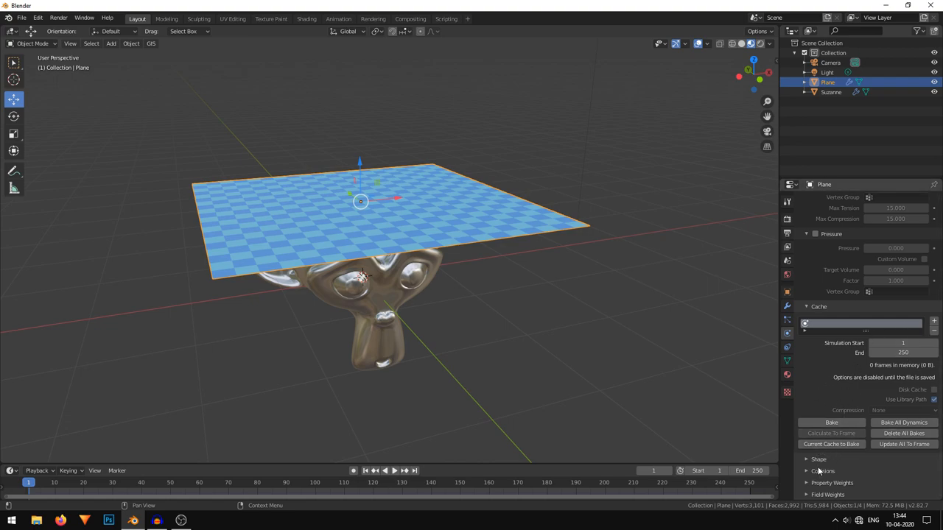
left_click(823, 340)
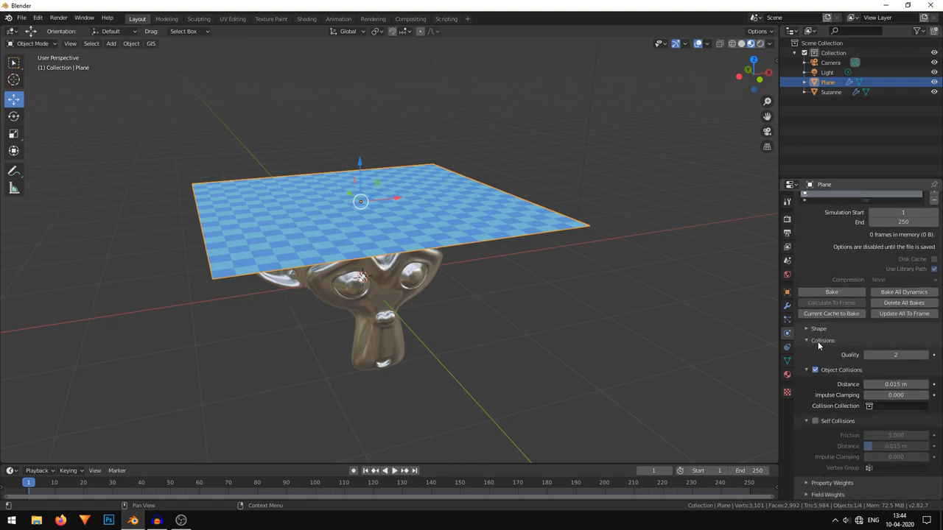
left_click(816, 421)
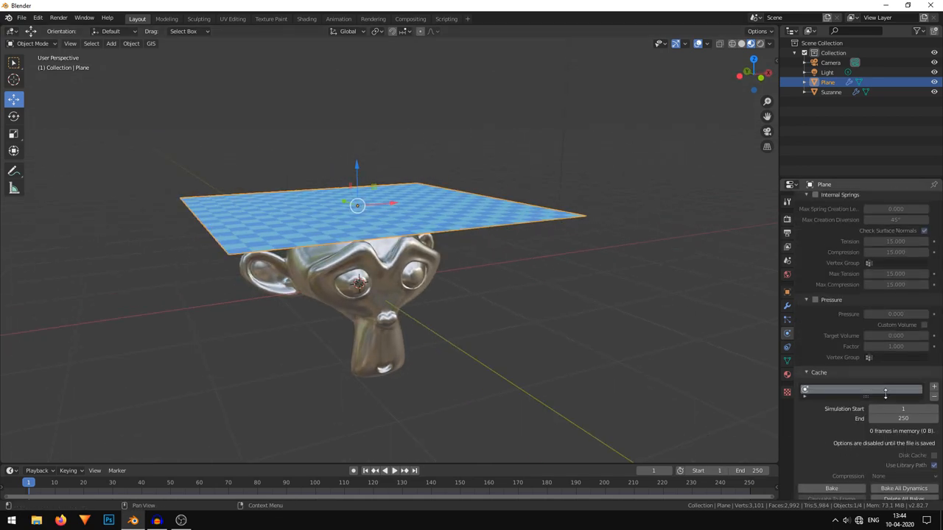
left_click(388, 471)
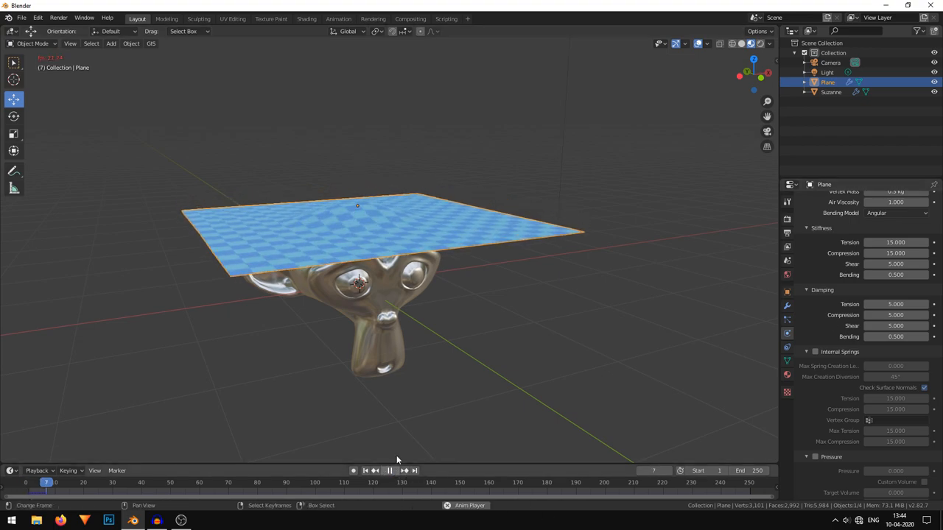